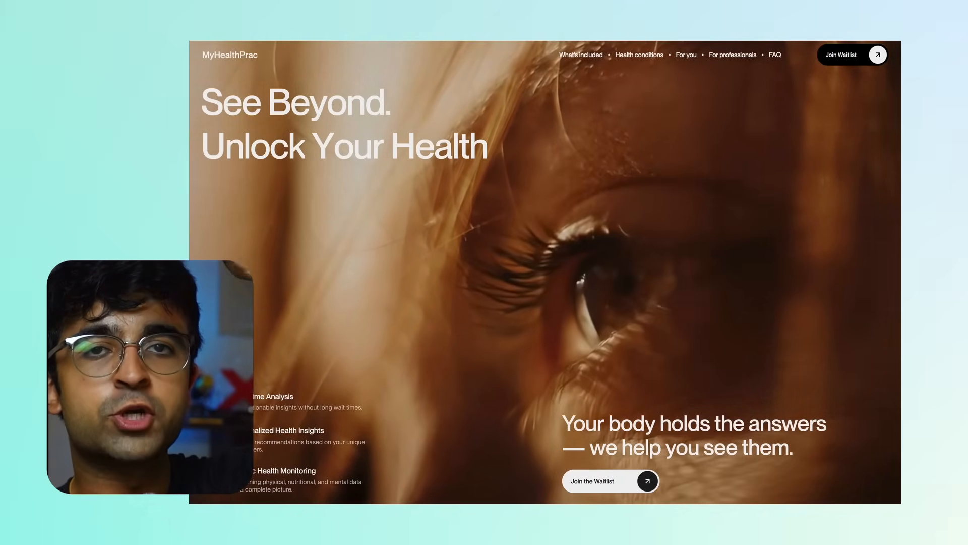
- Scroll from the MyHealthPrac hero past the biomarker cards to the four feature columns
scroll(down, 3)
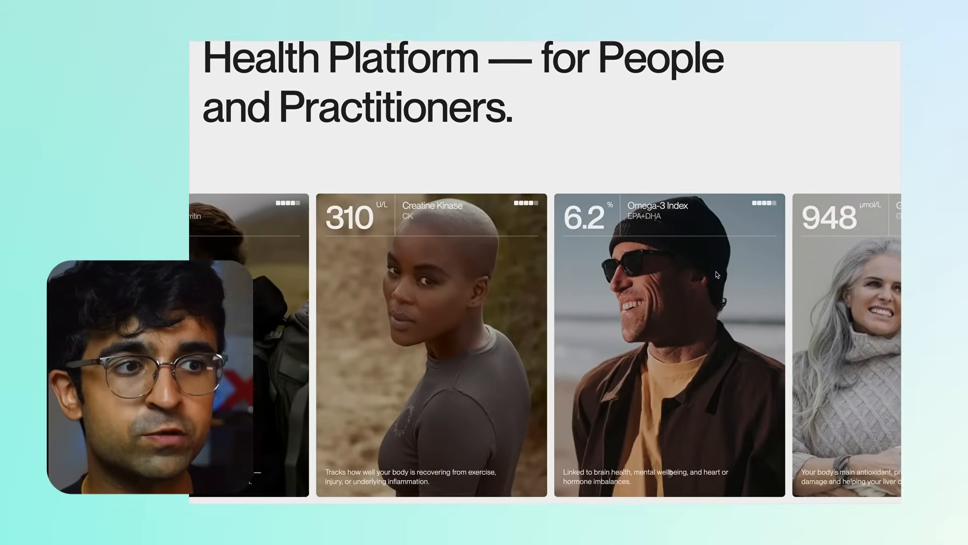
scroll(down, 3)
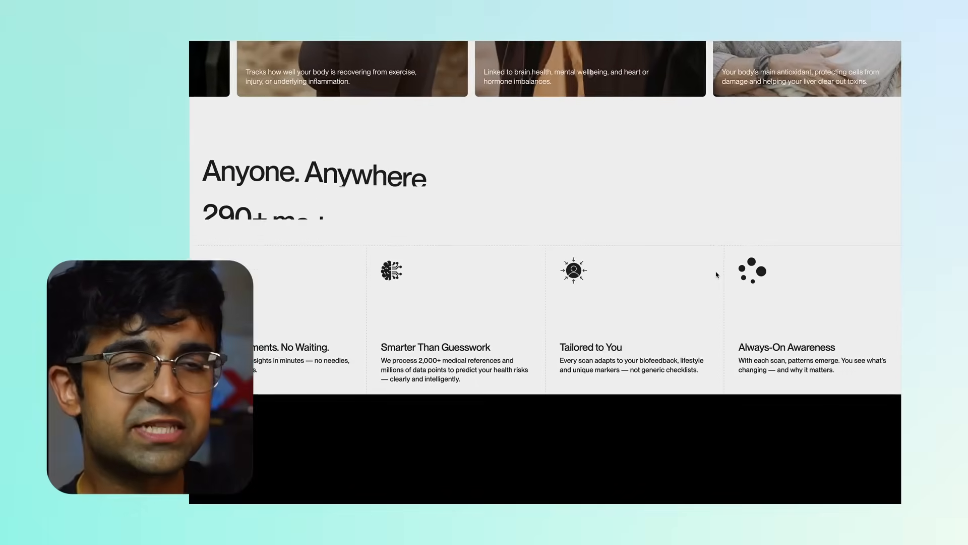
scroll(down, 3)
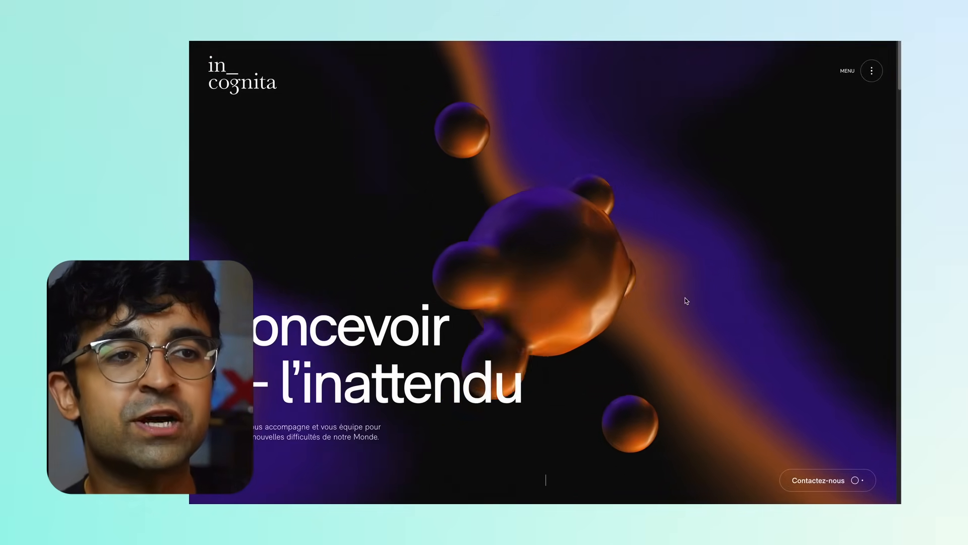
scroll(down, 3)
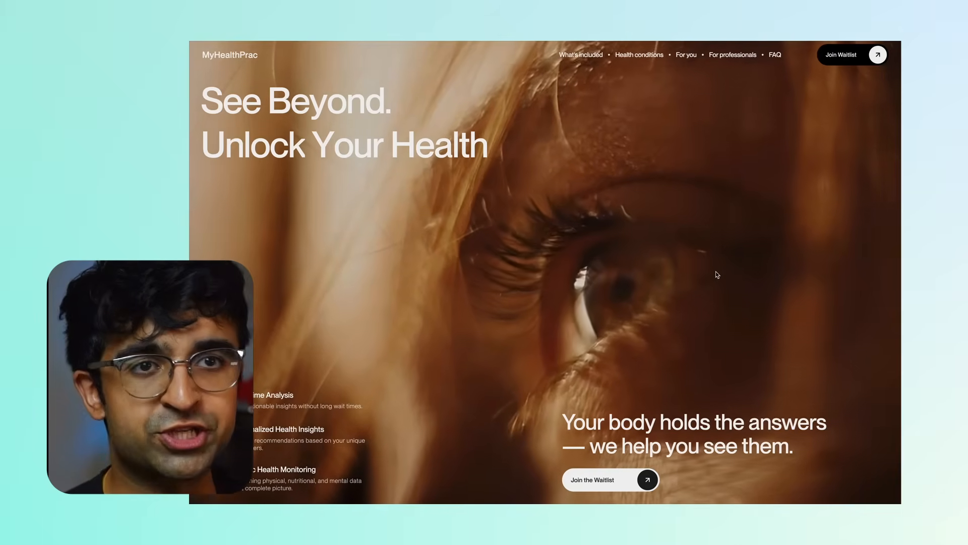
- Scroll past the cards and four benefits down to the black 'What If' section
scroll(down, 3)
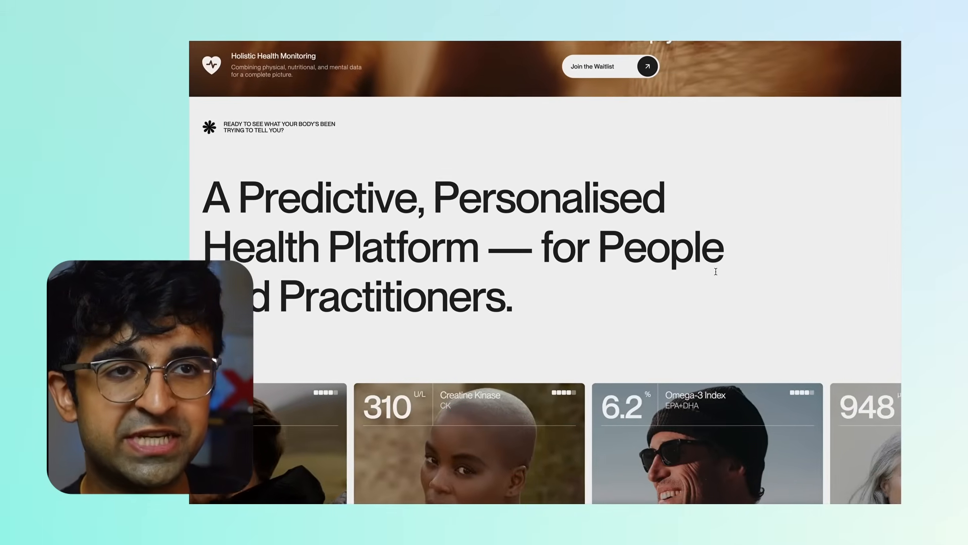
scroll(down, 3)
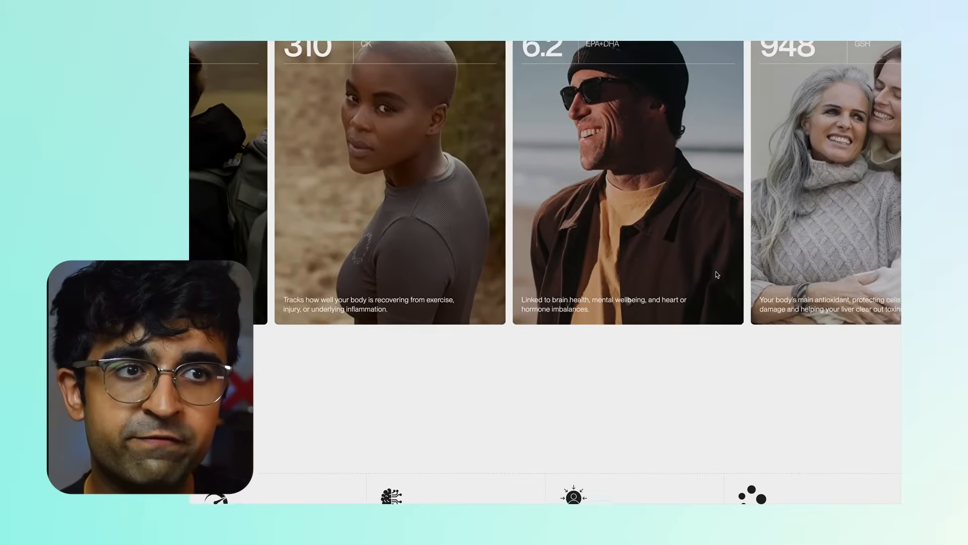
scroll(down, 3)
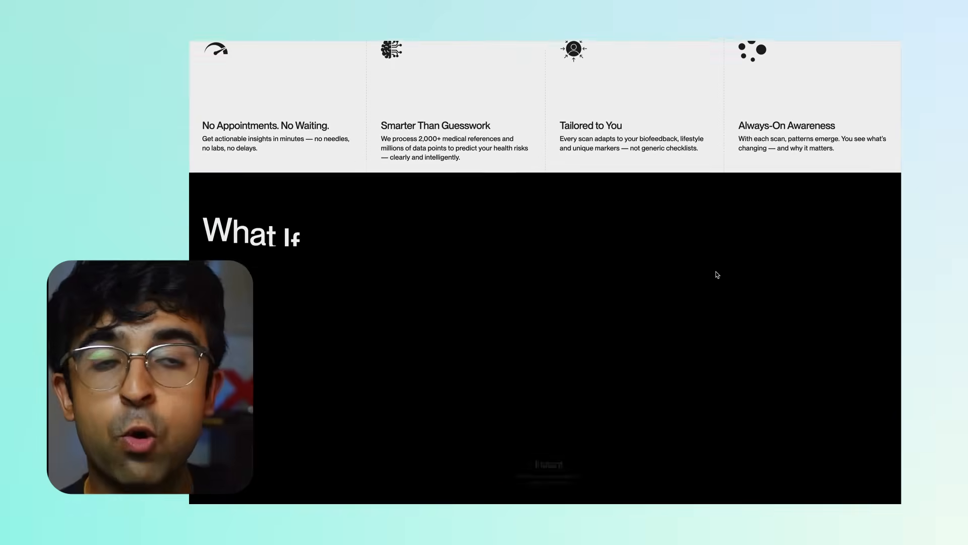
scroll(down, 3)
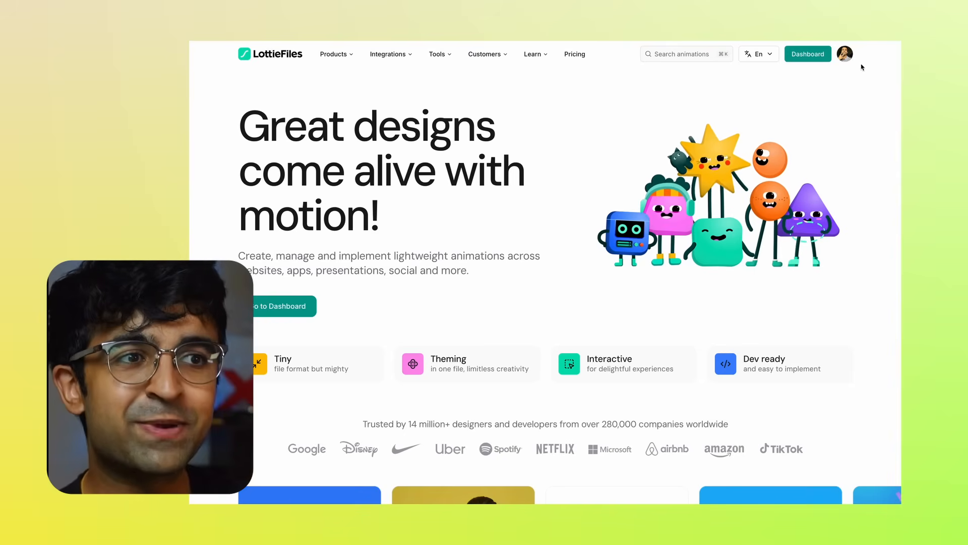
- Browse the trending confetti animations, then the free business animations collection
click(686, 54)
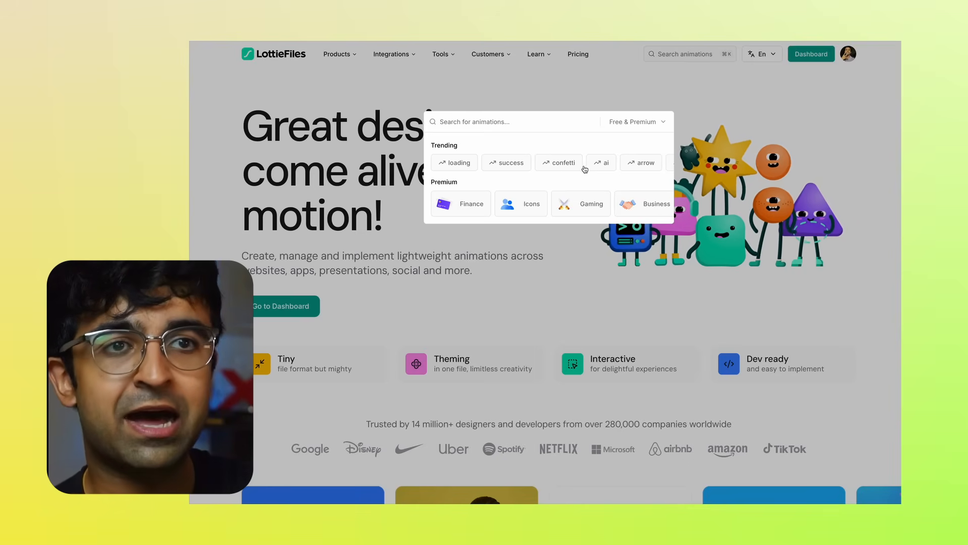
click(559, 162)
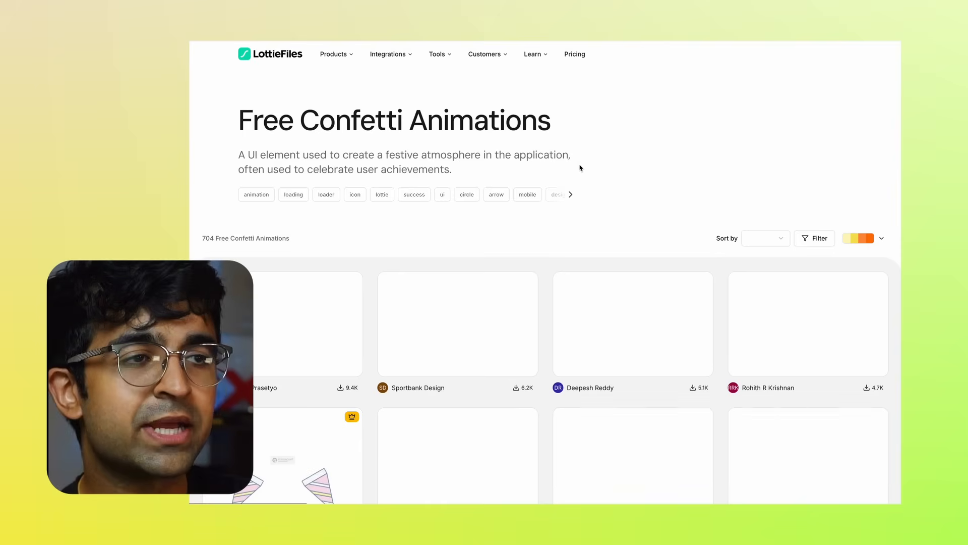
click(685, 54)
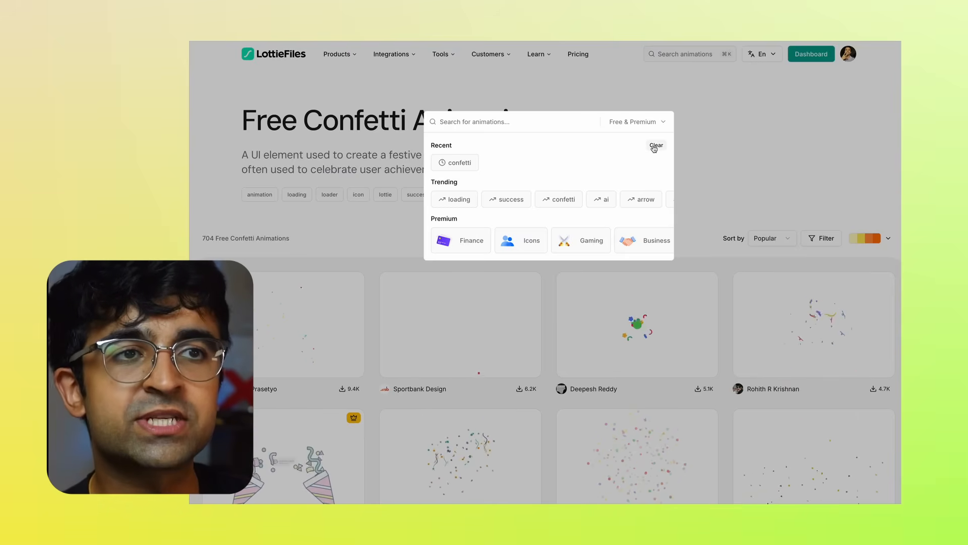
click(636, 122)
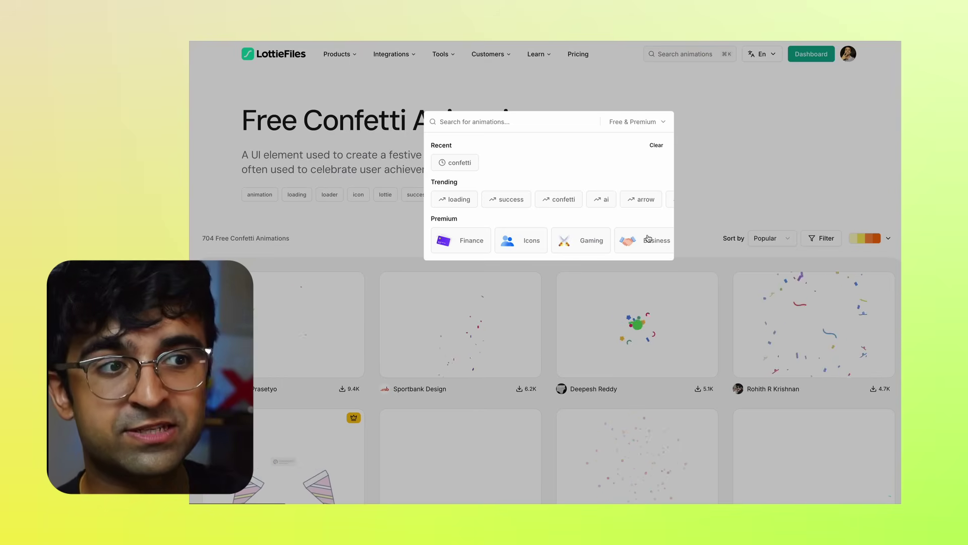
click(643, 240)
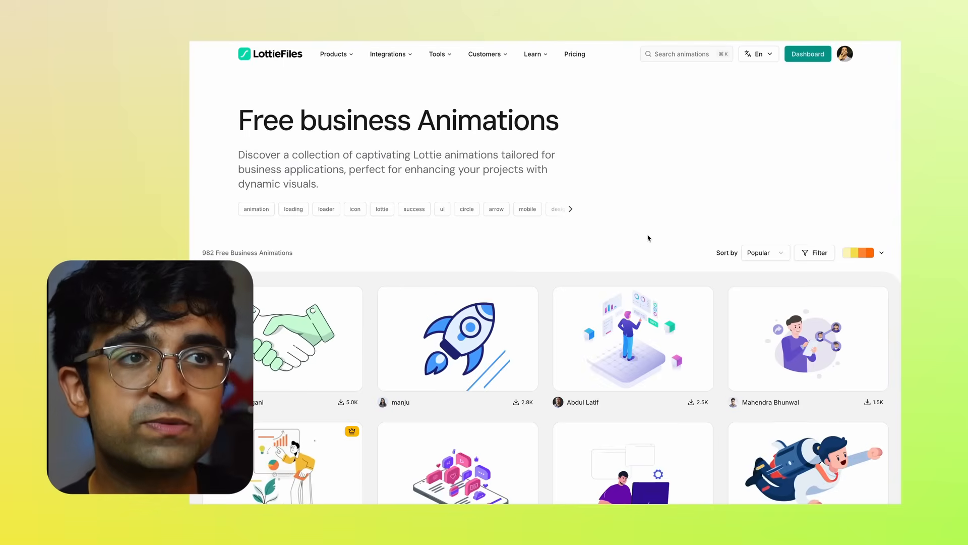
- Reopen the animation search and enter a new query 'jikoje'
click(686, 54)
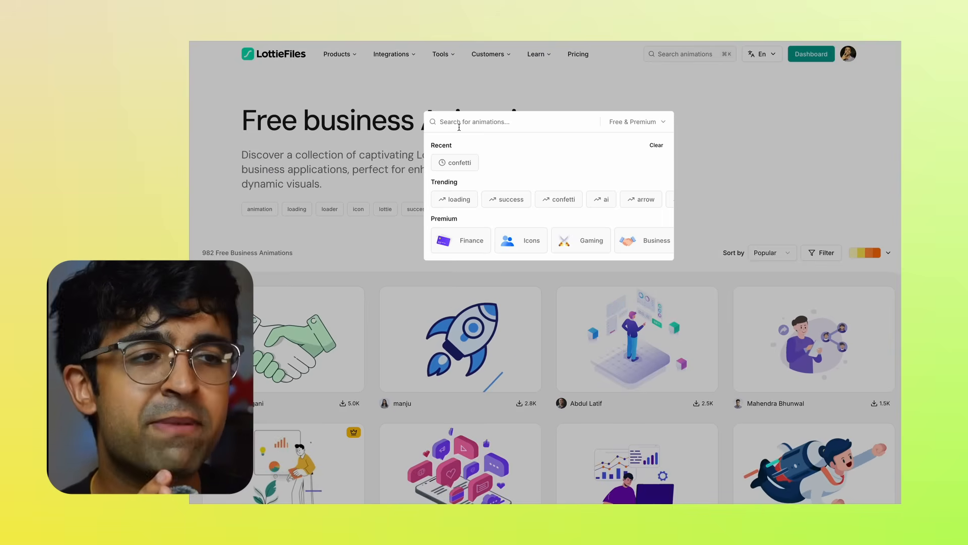
text(jiko)
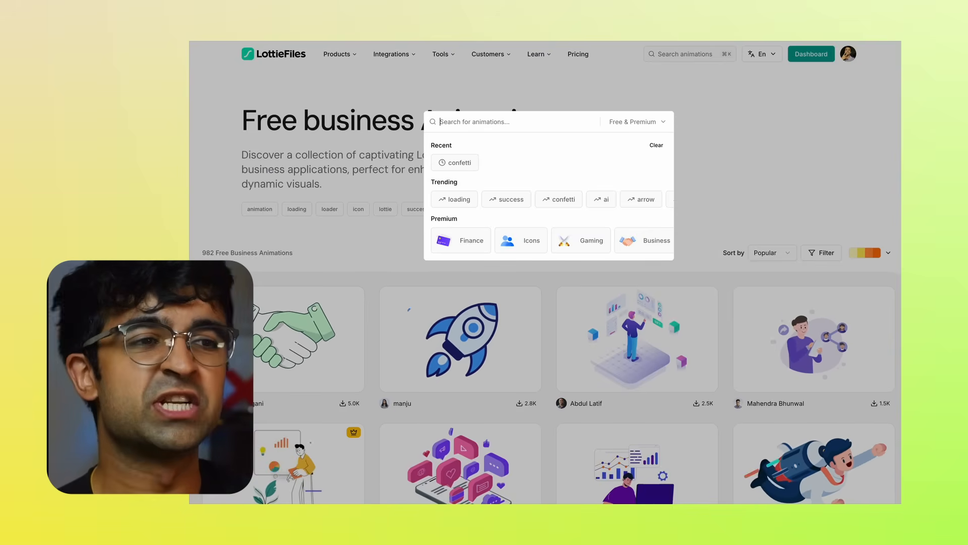
text(je)
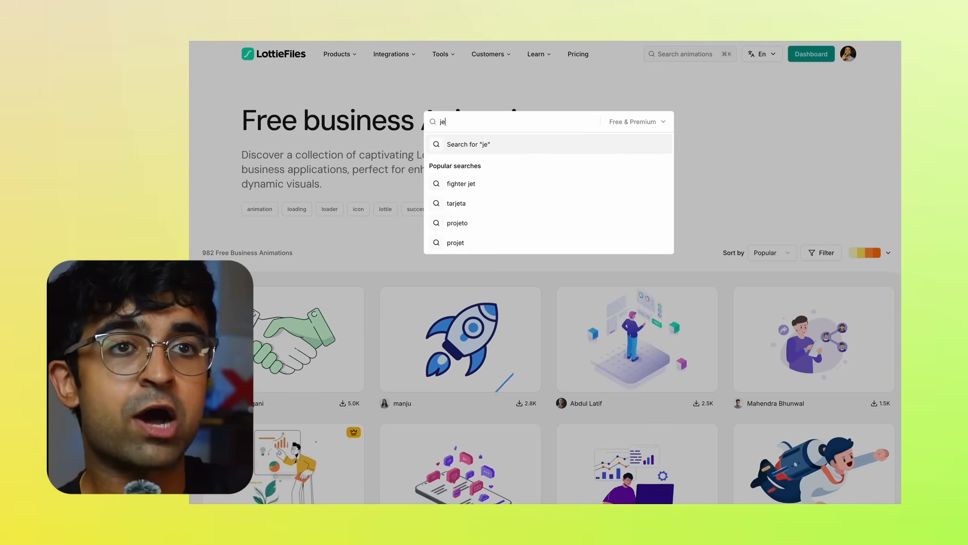
click(471, 190)
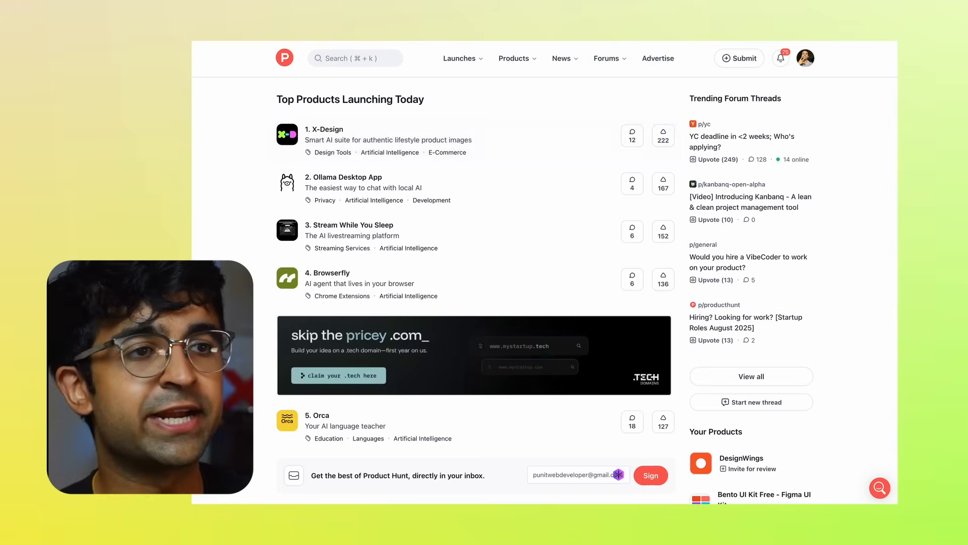
- Search Product Hunt for 'ai' through the Search (⌘K) overlay on Design Tools
click(355, 58)
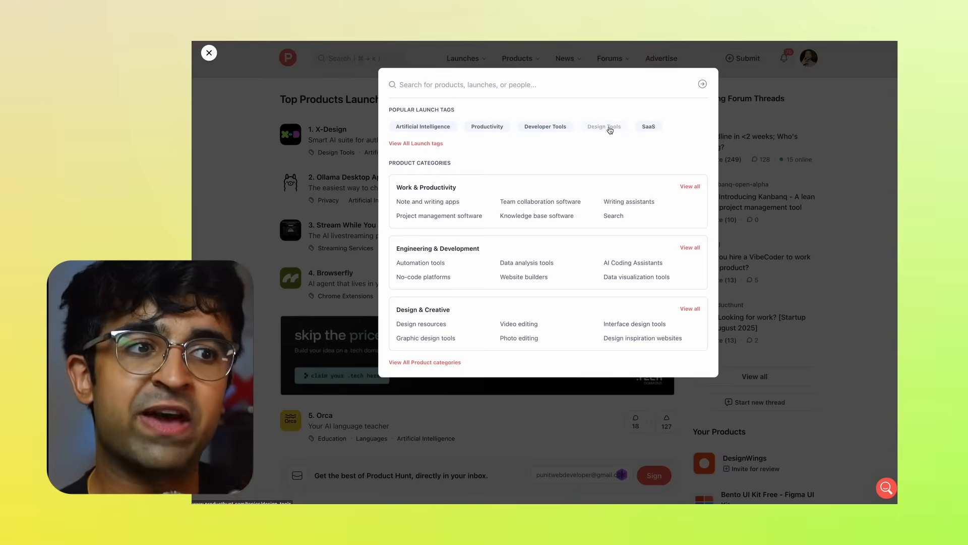
click(604, 126)
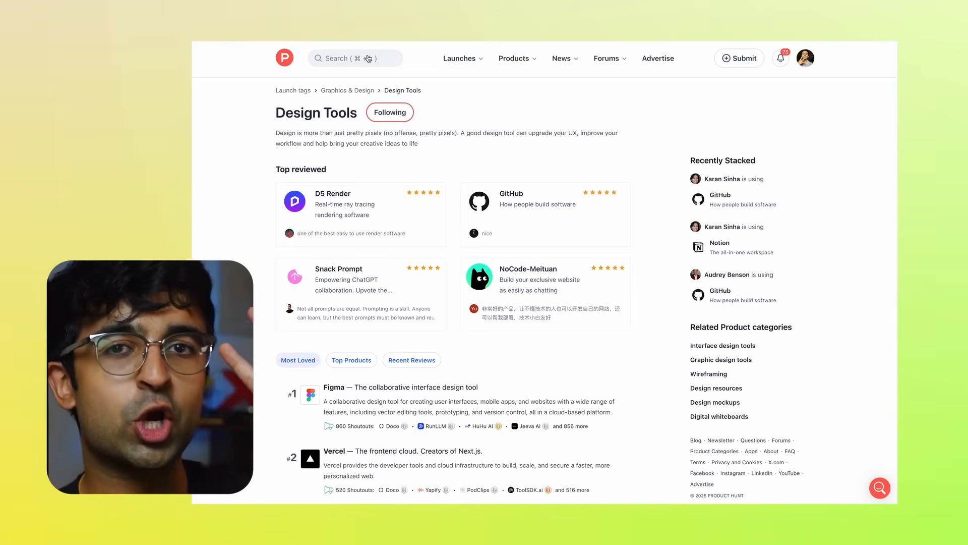
click(355, 58)
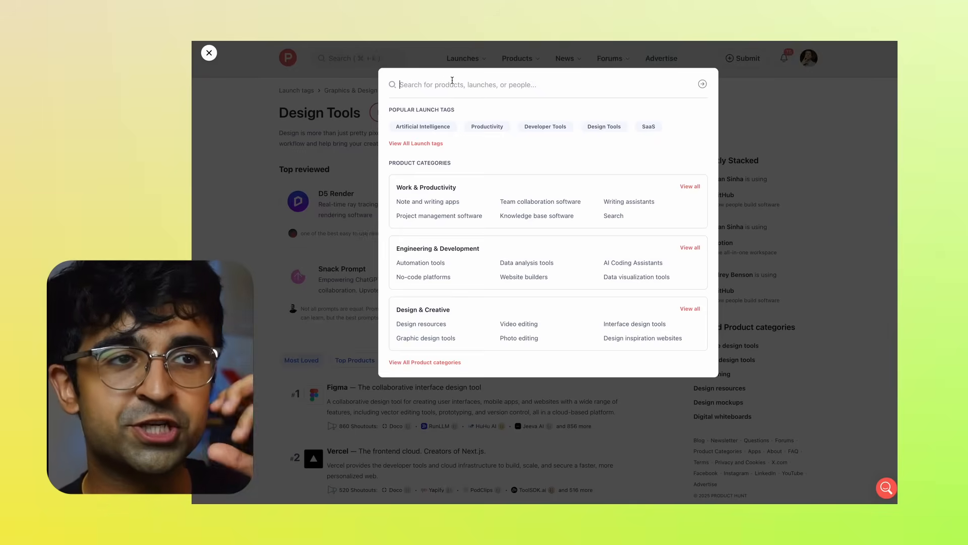
text(ai)
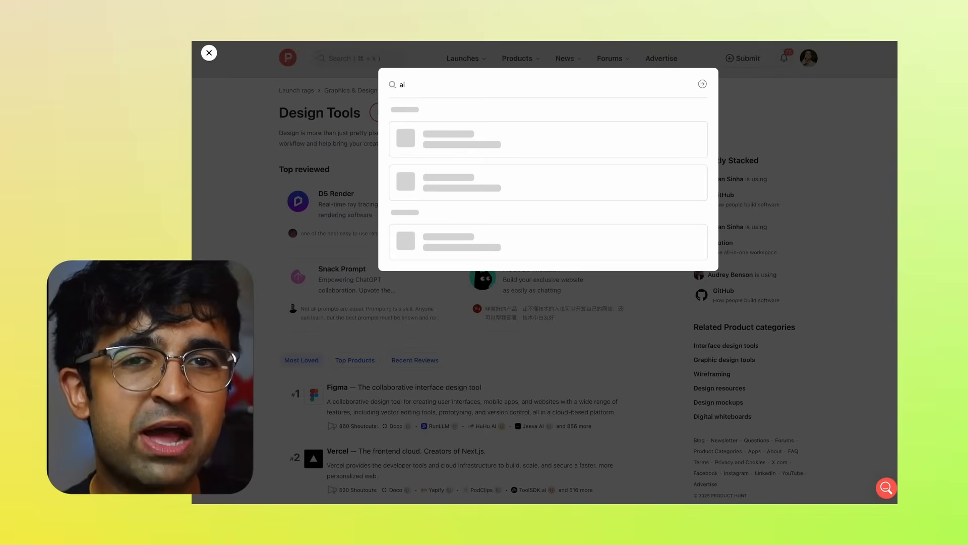
mouse_move(448, 166)
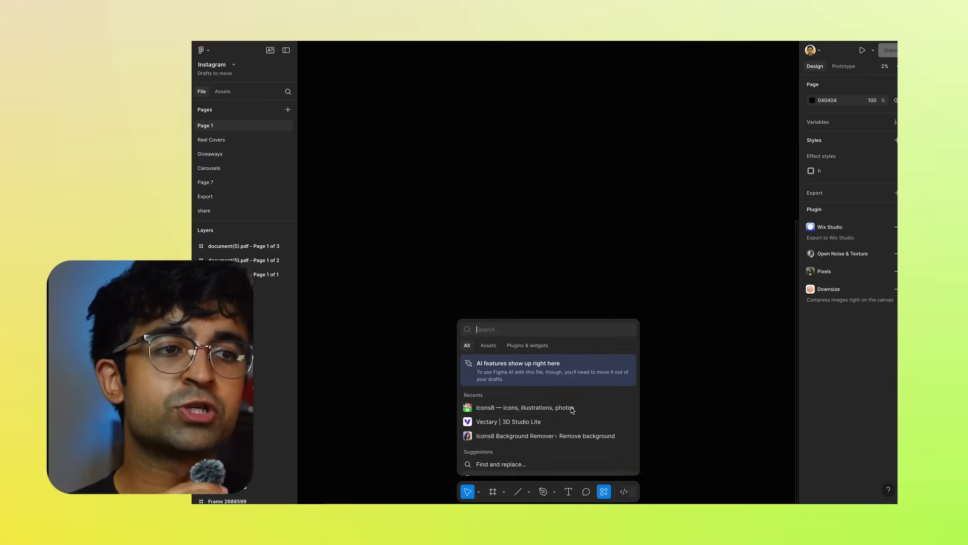
- Switch quick search between Plugins & widgets and Assets, then type 'hello'
click(527, 345)
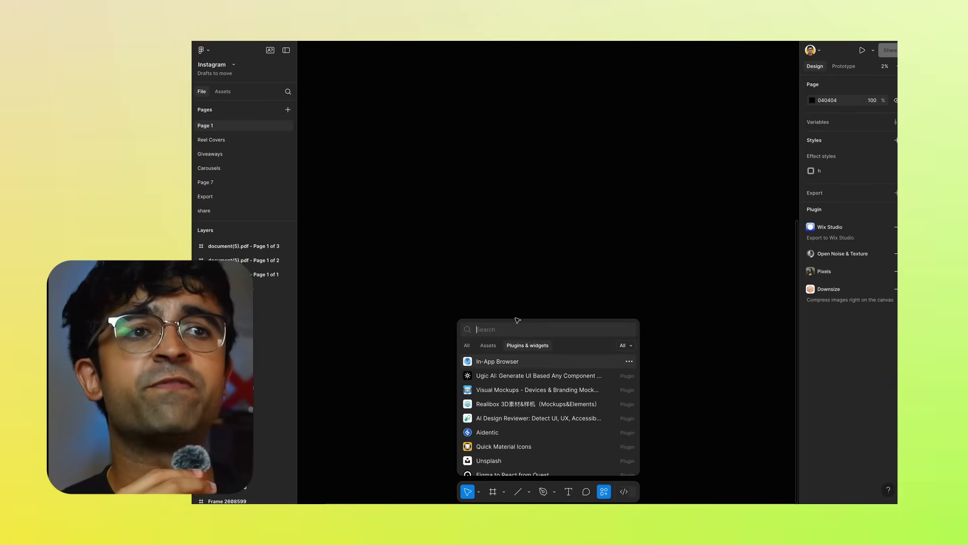
click(488, 345)
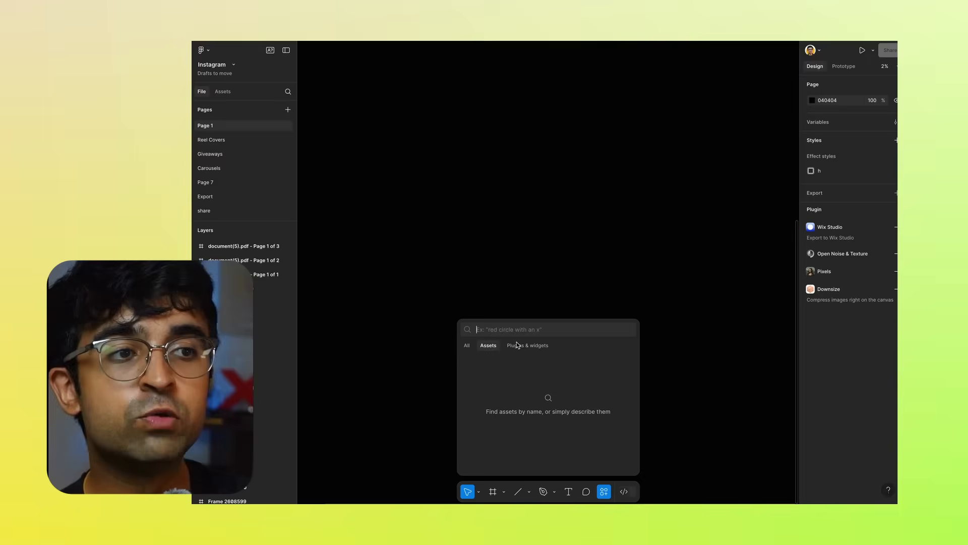
click(527, 345)
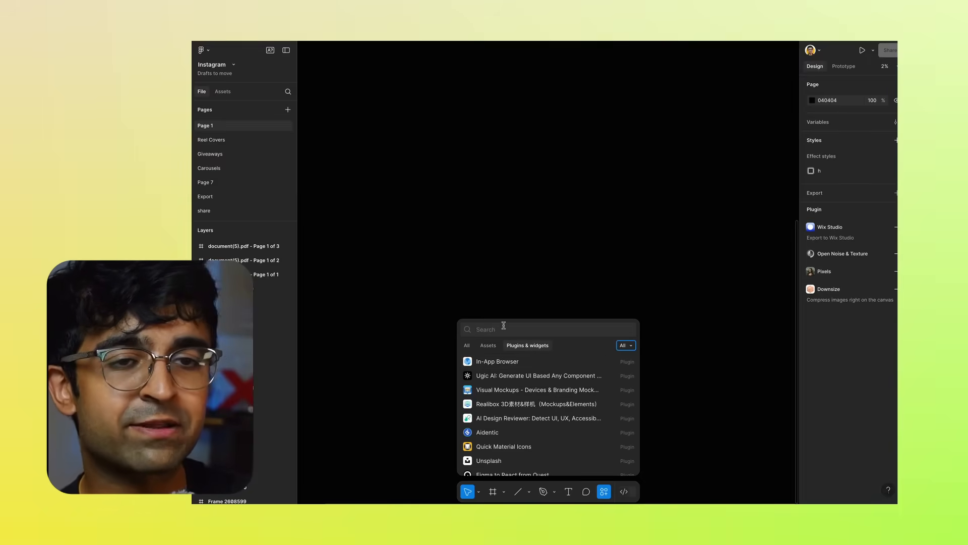
text(hello)
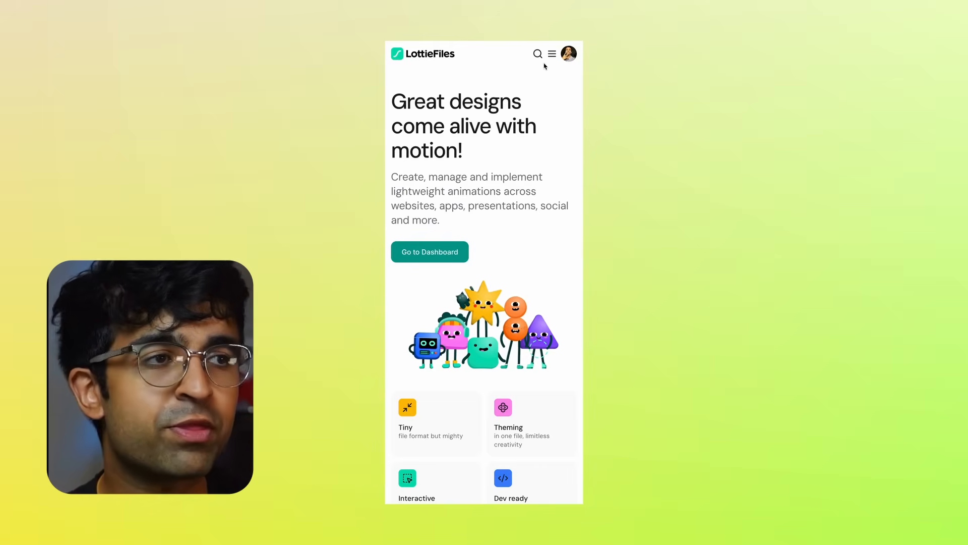
- Open the mobile animation search panel and its Free & Premium dropdown
click(538, 54)
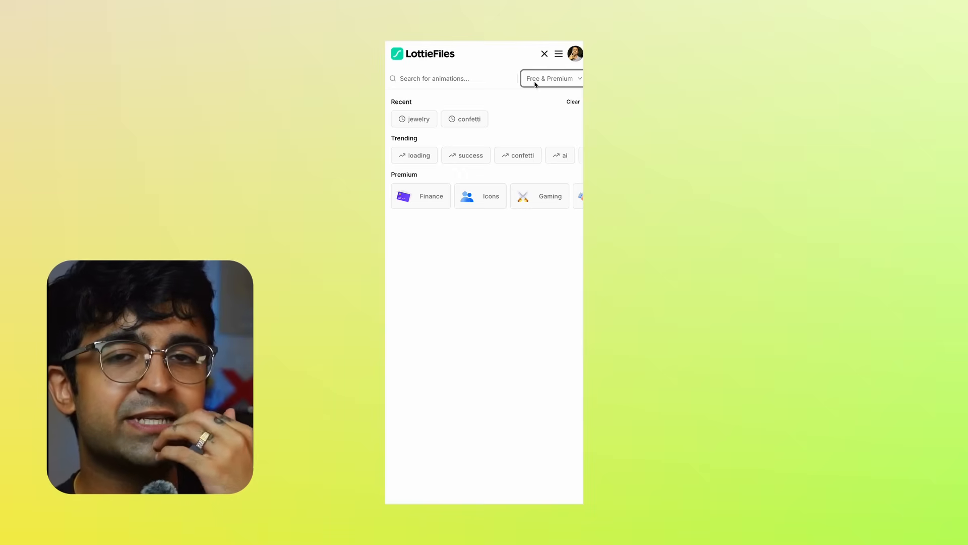
click(545, 53)
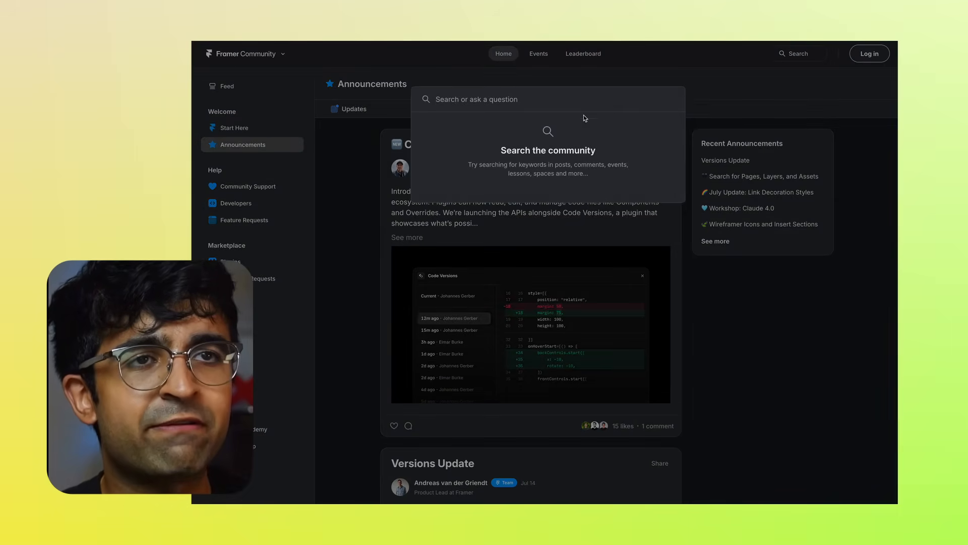
- Search the community for 'website', then clear the search to list all matching posts
text(website)
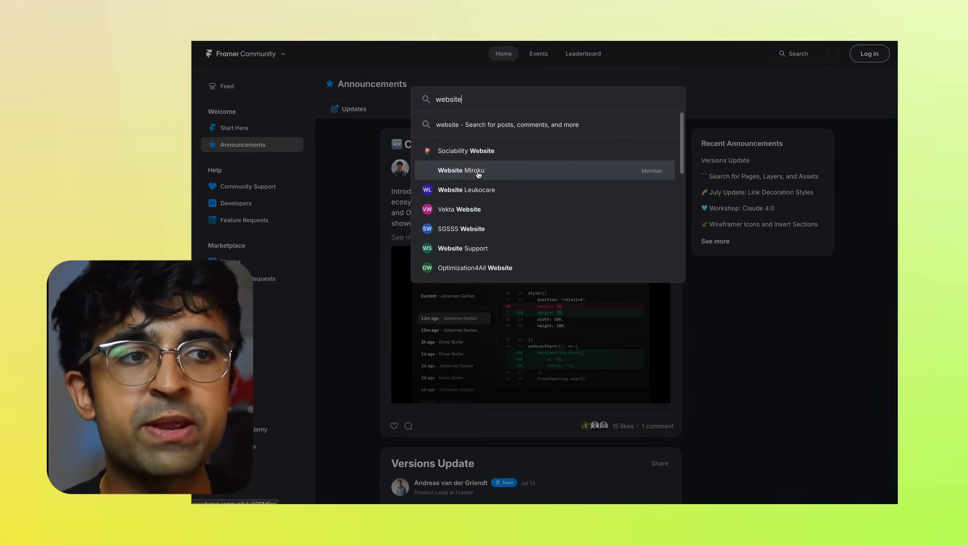
mouse_move(482, 232)
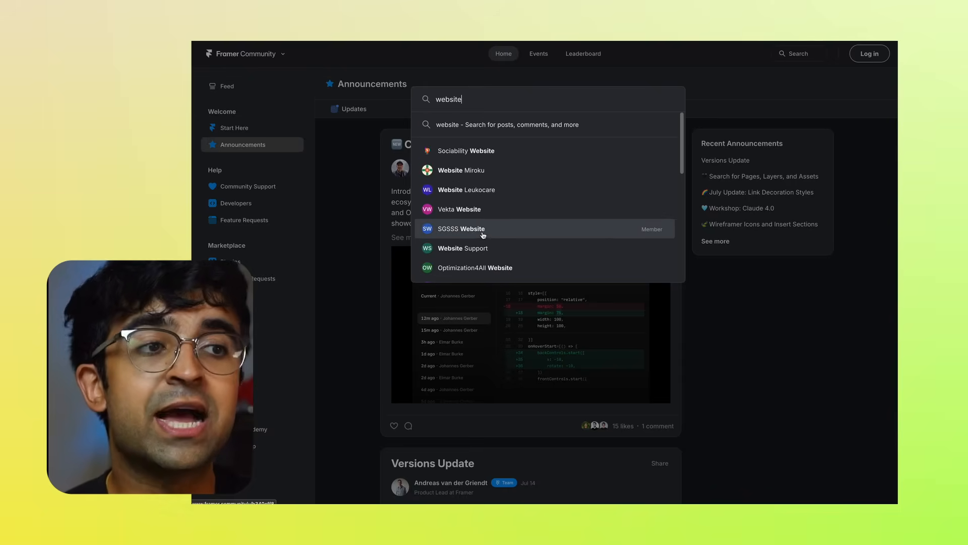
mouse_move(495, 126)
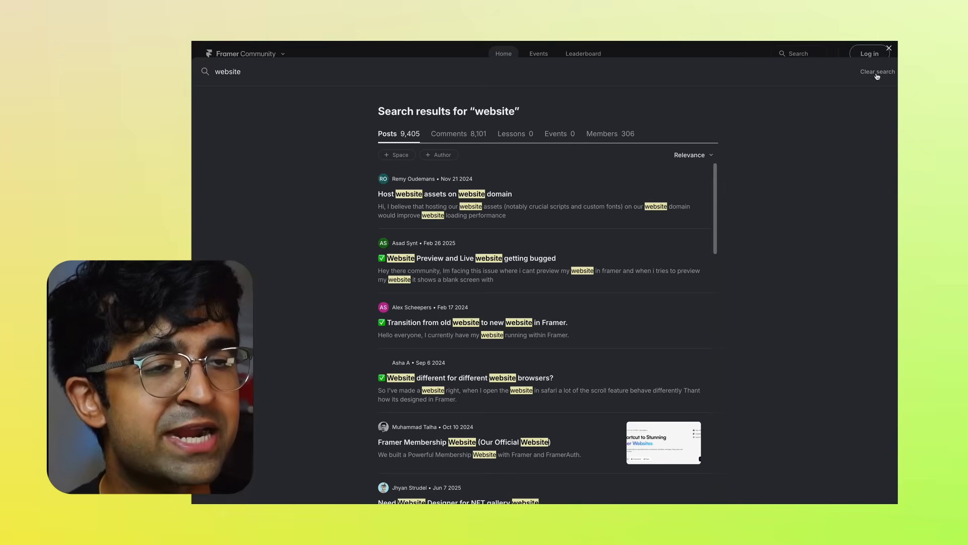
click(877, 71)
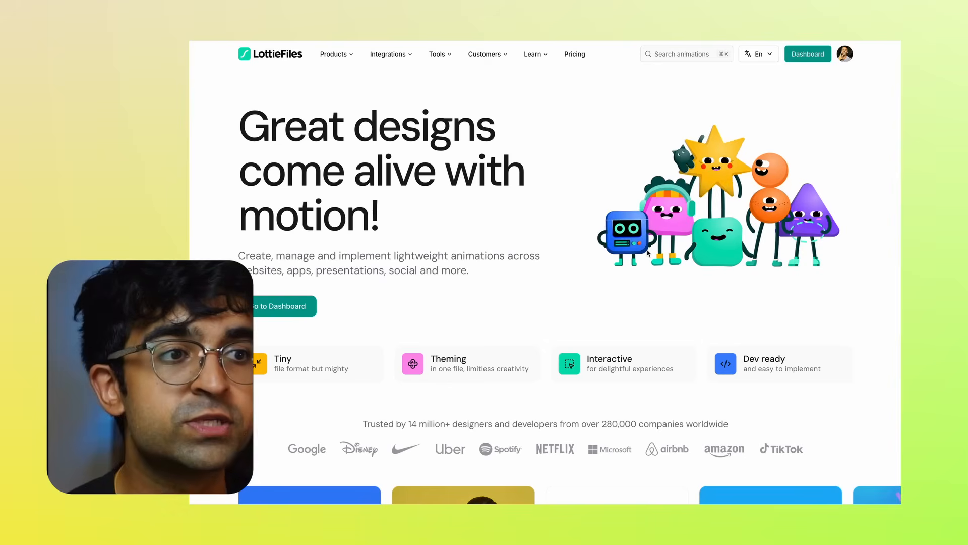
- Open the trending confetti animations and reopen the search on the confetti page
click(686, 54)
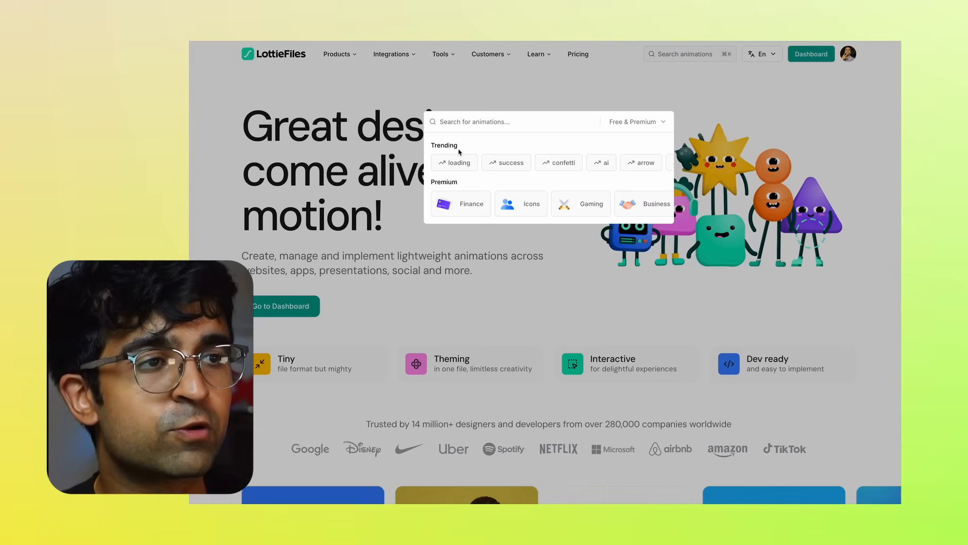
mouse_move(606, 166)
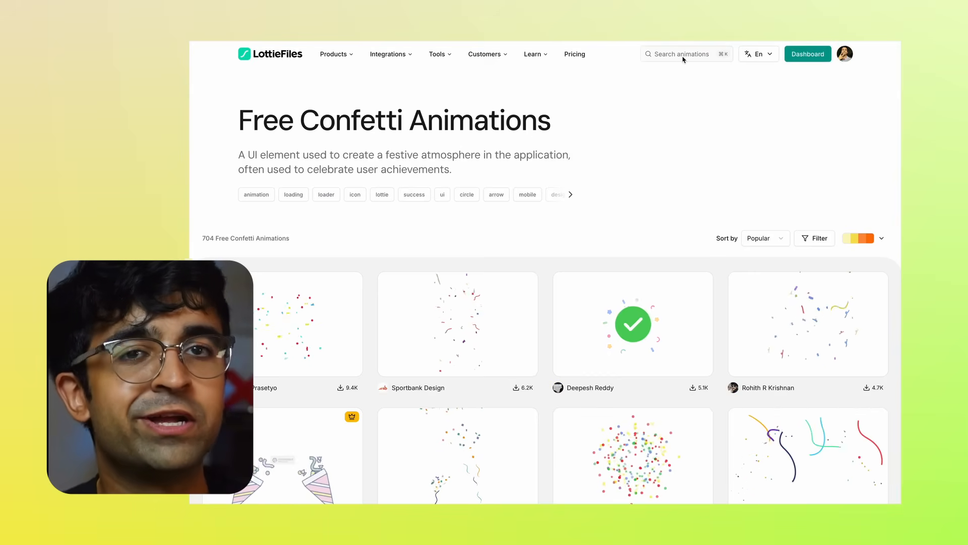
click(686, 54)
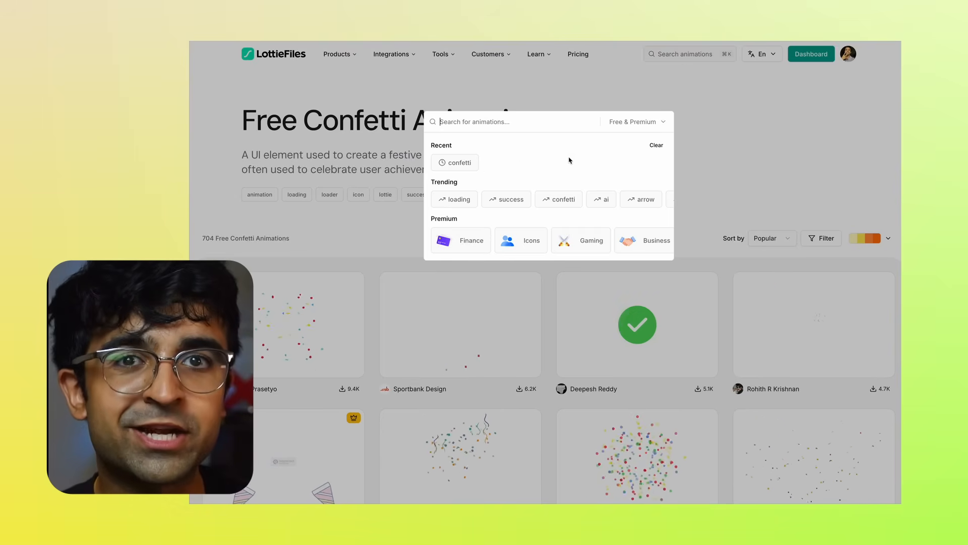
click(637, 122)
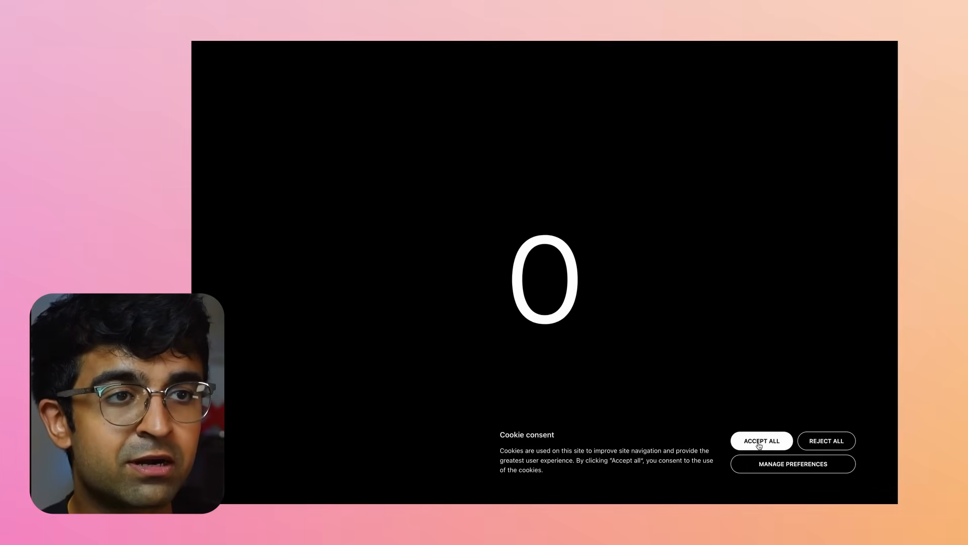
- Accept all cookies on the Find Peace consent banner
click(761, 441)
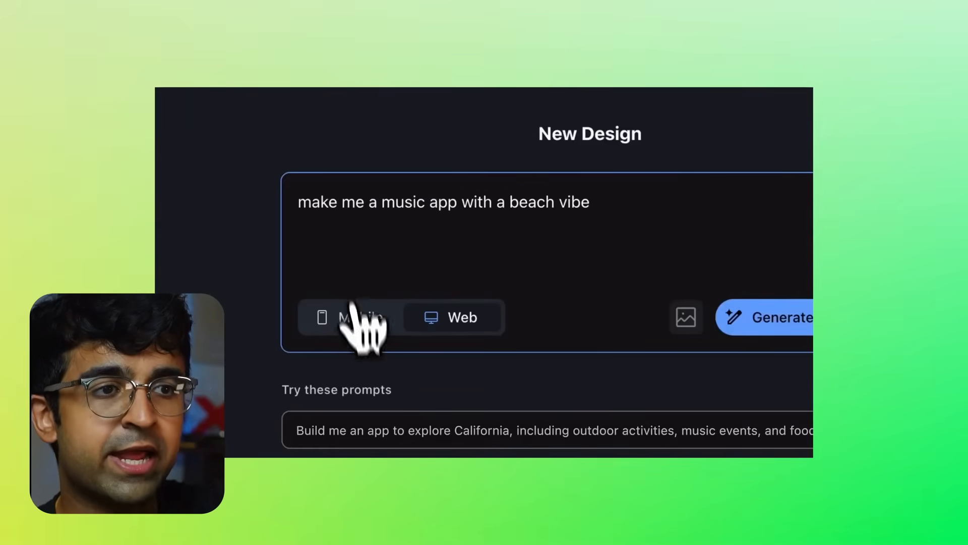
- Submit a prompt asking Stitch to add a search function to the beach music app
click(780, 317)
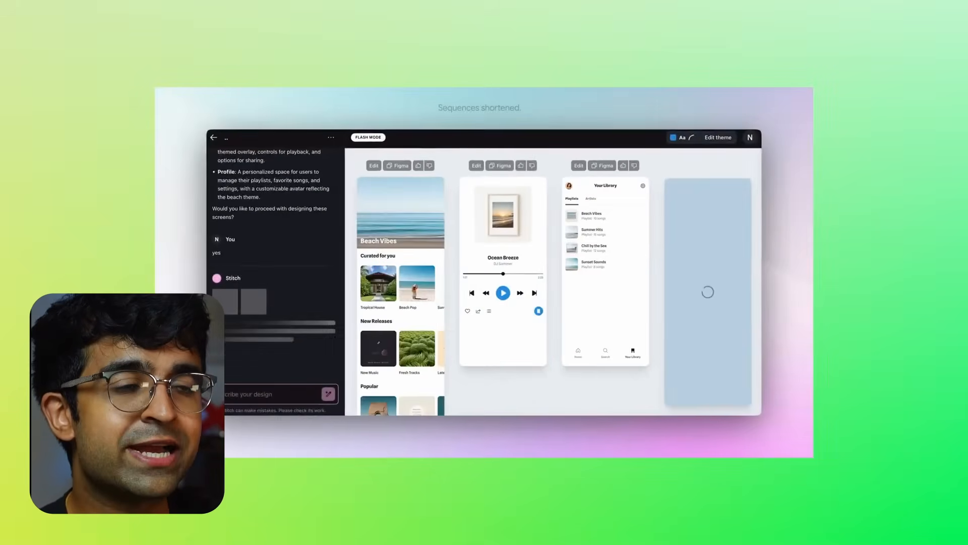
click(718, 137)
text(dd a search function to)
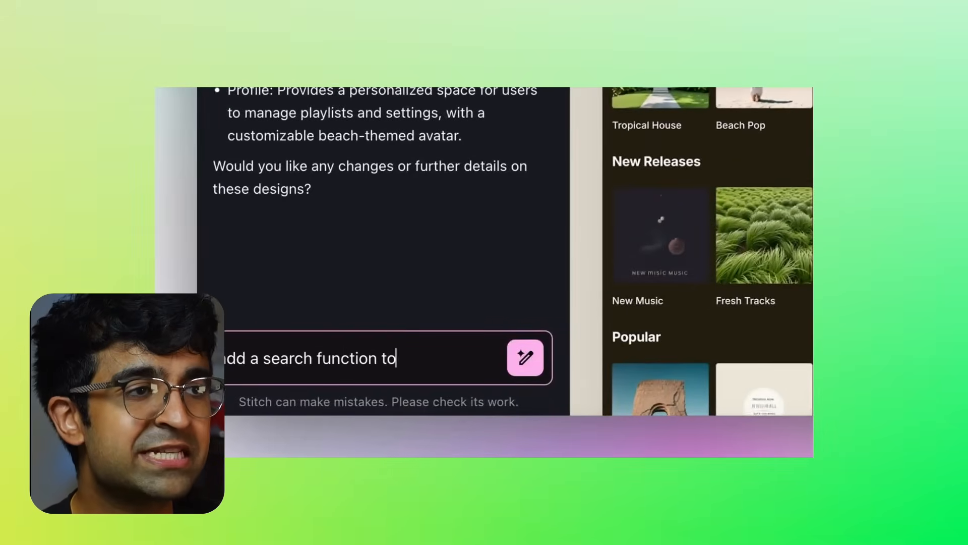
click(525, 358)
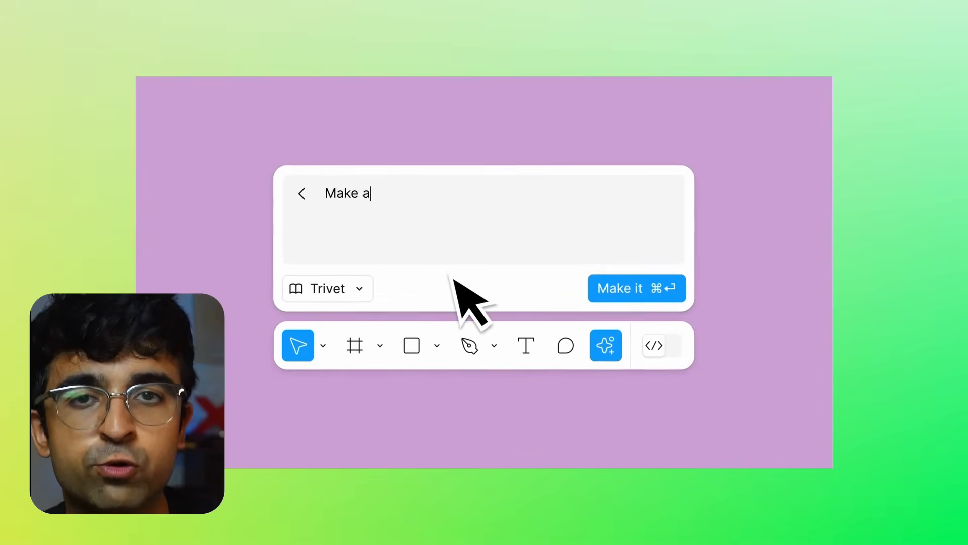
- Use Figma's AI prompt and Visual search, then preview the yellow Trivet login prototype
click(637, 287)
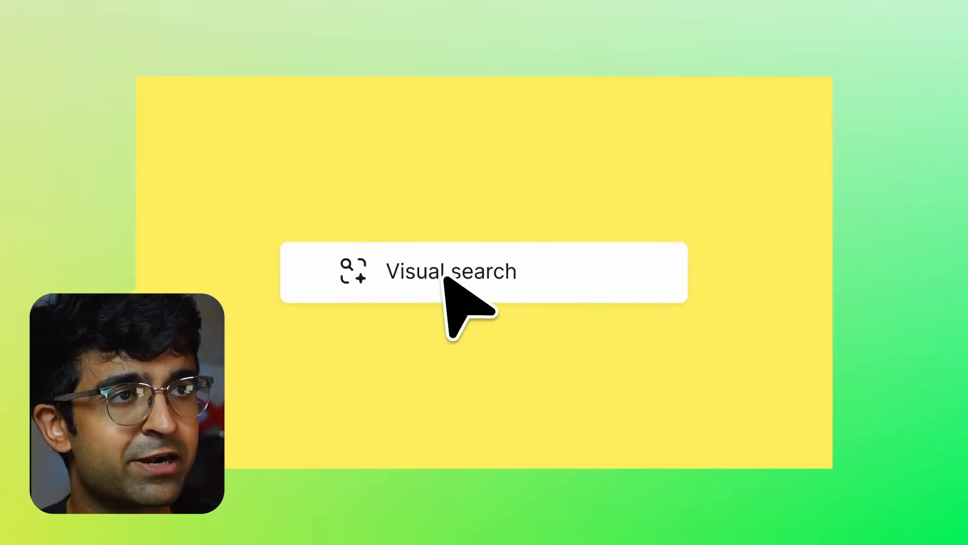
click(452, 271)
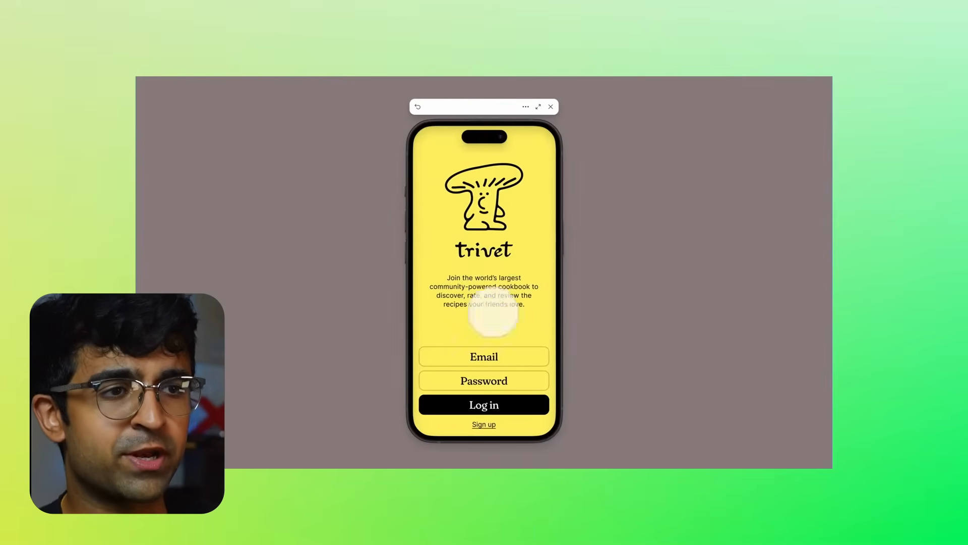
click(483, 404)
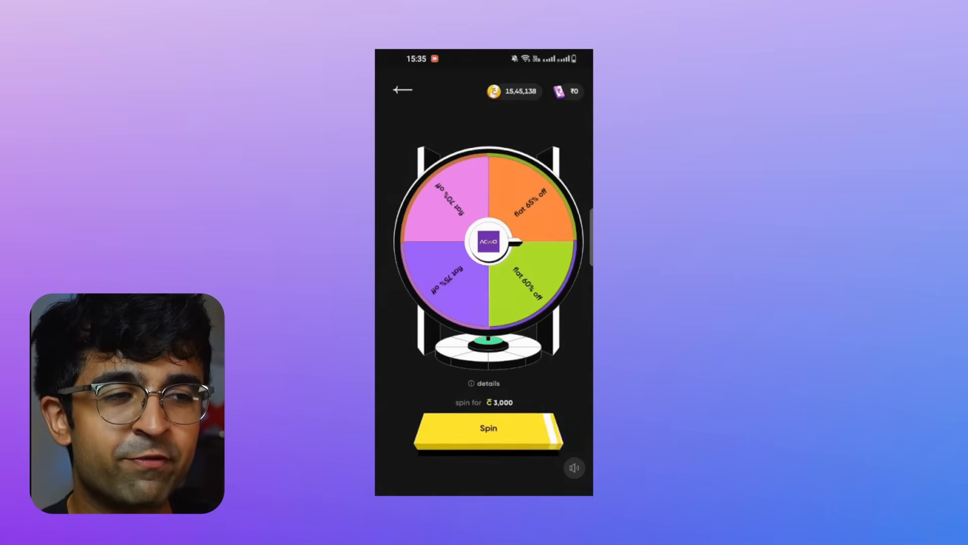
- Spin the discount wheel, then scroll the Oreo x Pokémon 'Play With Em All' page
click(488, 428)
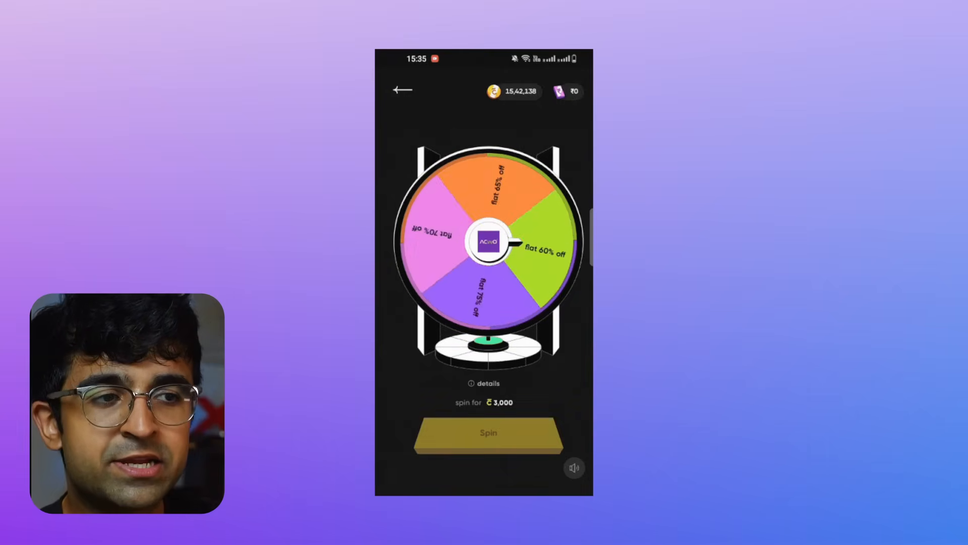
click(489, 433)
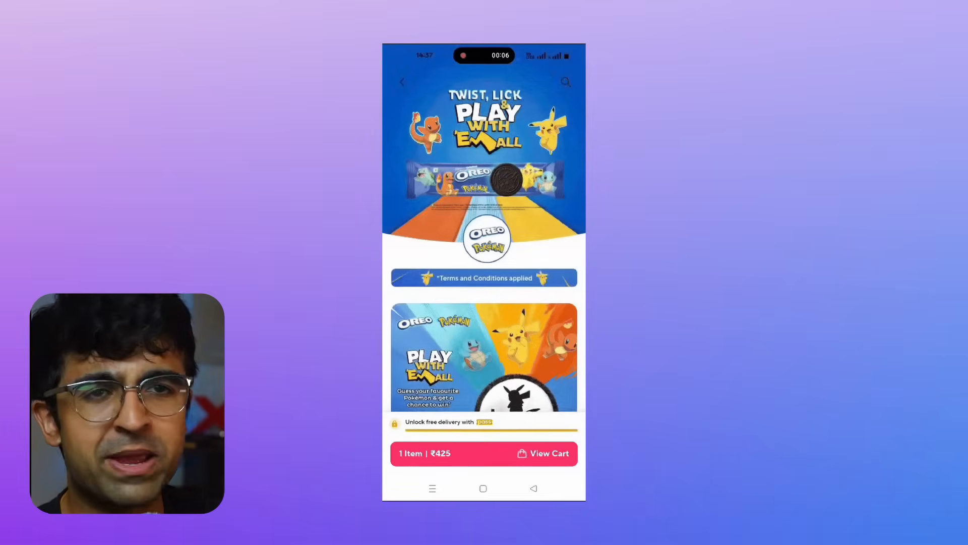
scroll(down, 3)
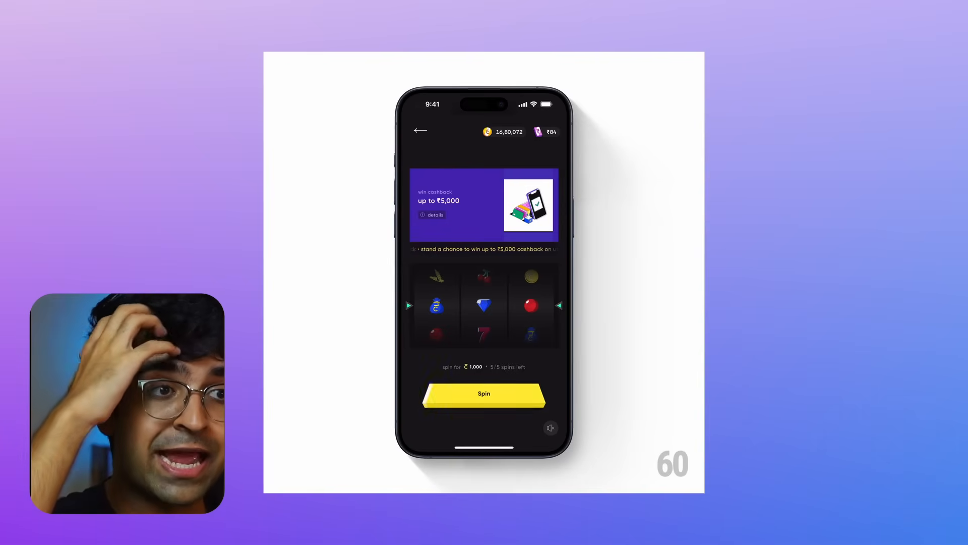
- Spin CRED's cashback slot machine repeatedly, winning small cashback and a Mamaearth offer
click(483, 393)
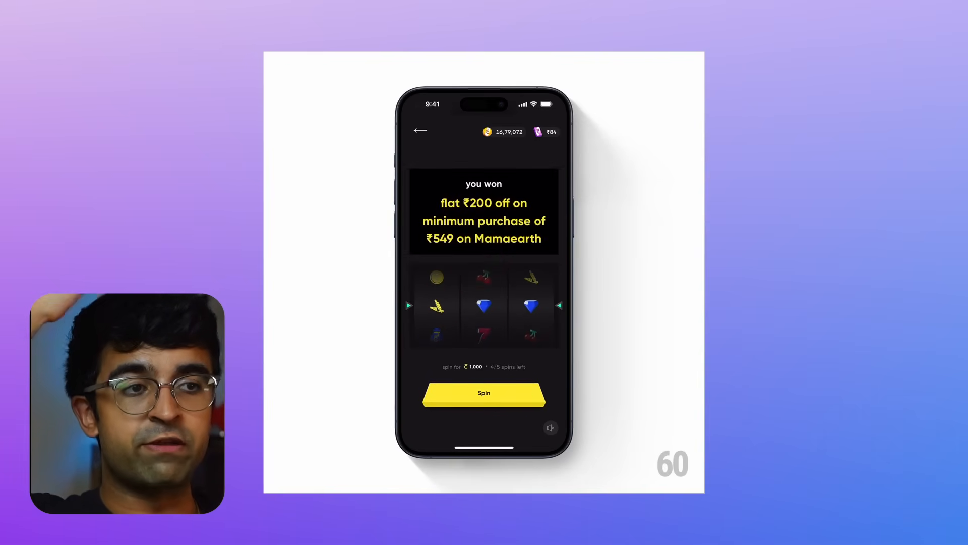
click(484, 394)
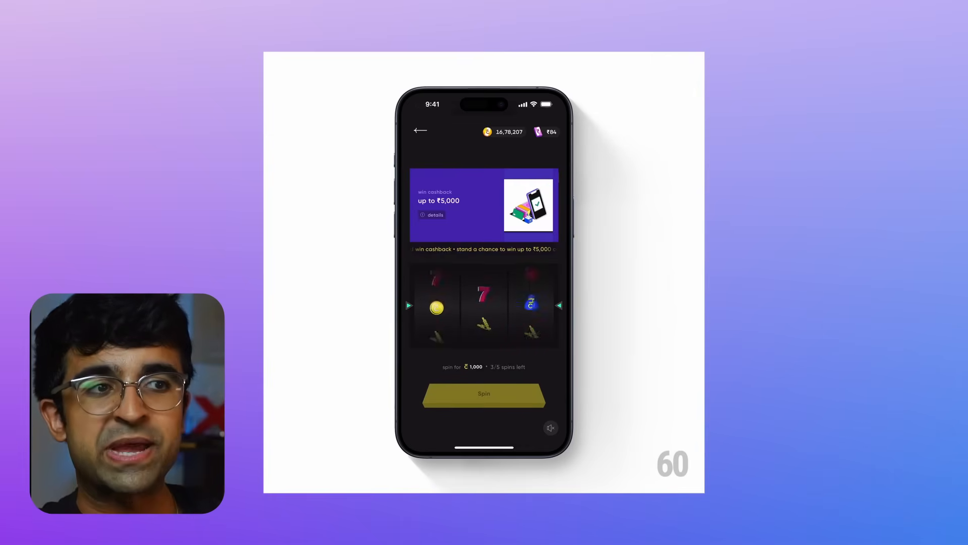
click(484, 394)
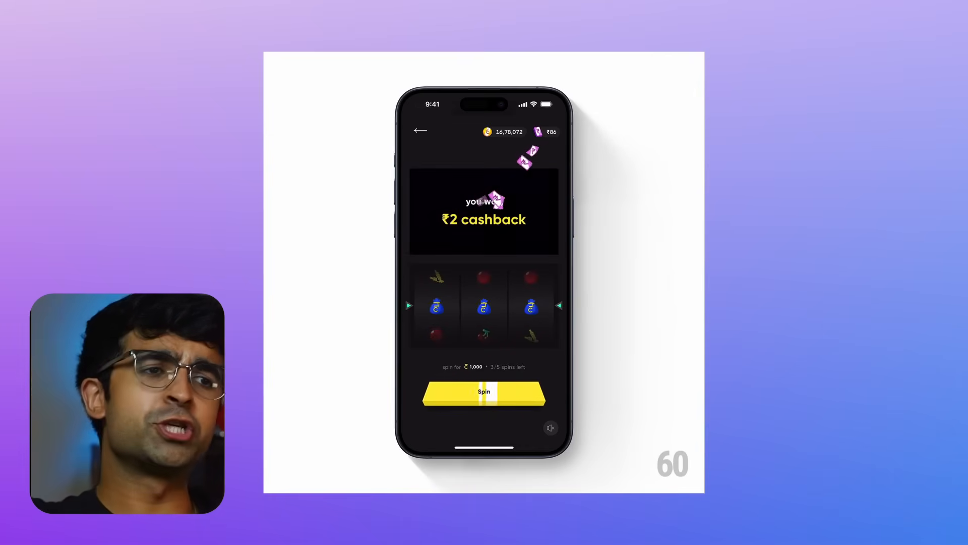
click(484, 391)
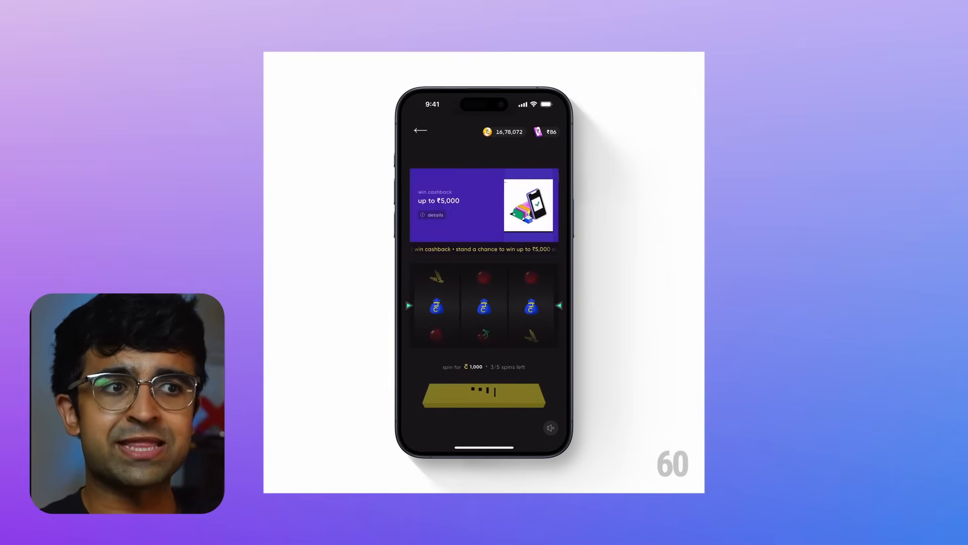
click(483, 395)
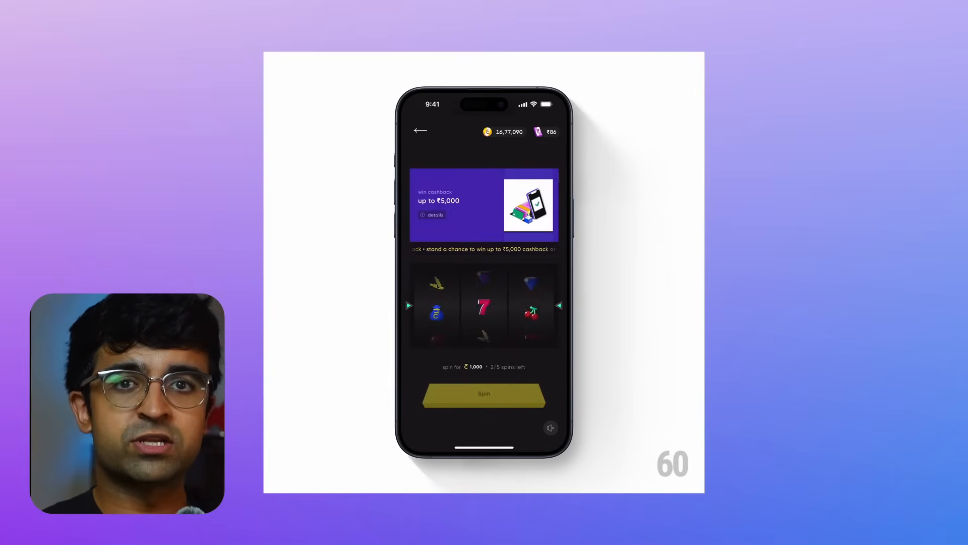
click(483, 393)
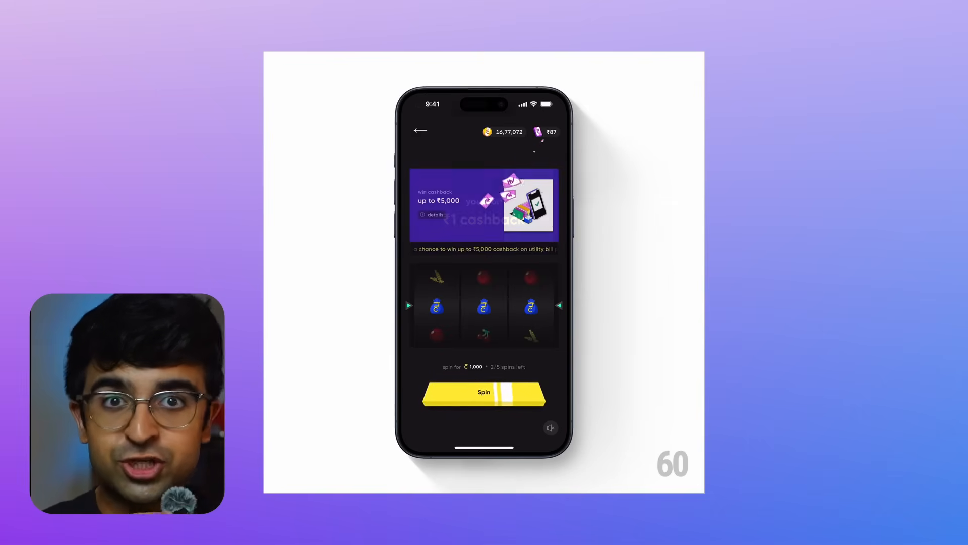
click(484, 394)
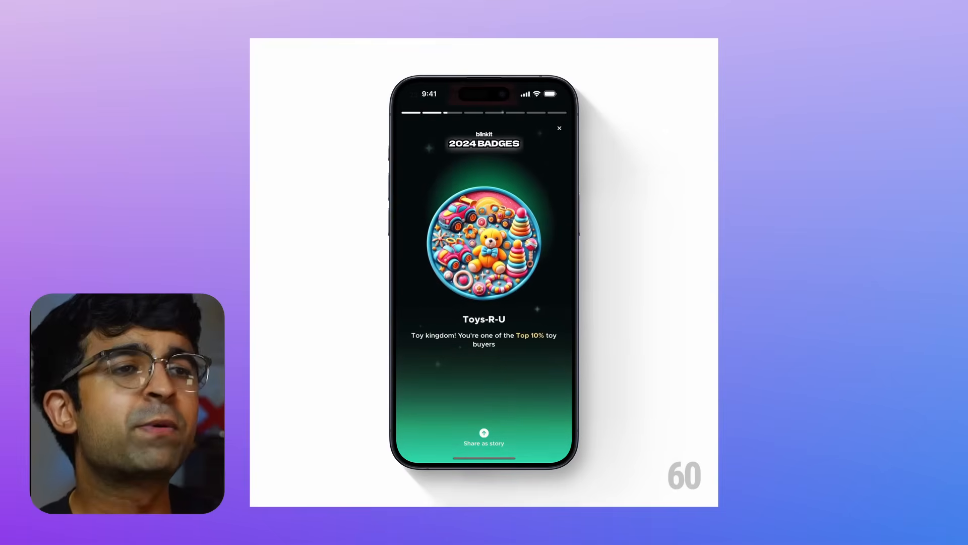
- Advance Blinkit's 2024 Badges story to the Toys-R-U top-10% toy buyer badge
click(542, 247)
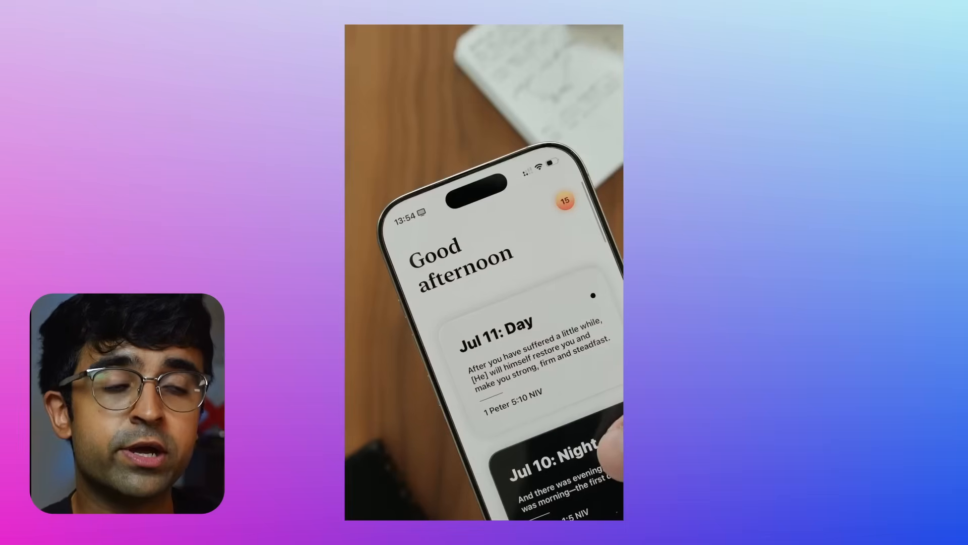
- Scroll the devotional feed past Jul 11: Day to the Jul 10 Night and Day cards
scroll(down, 3)
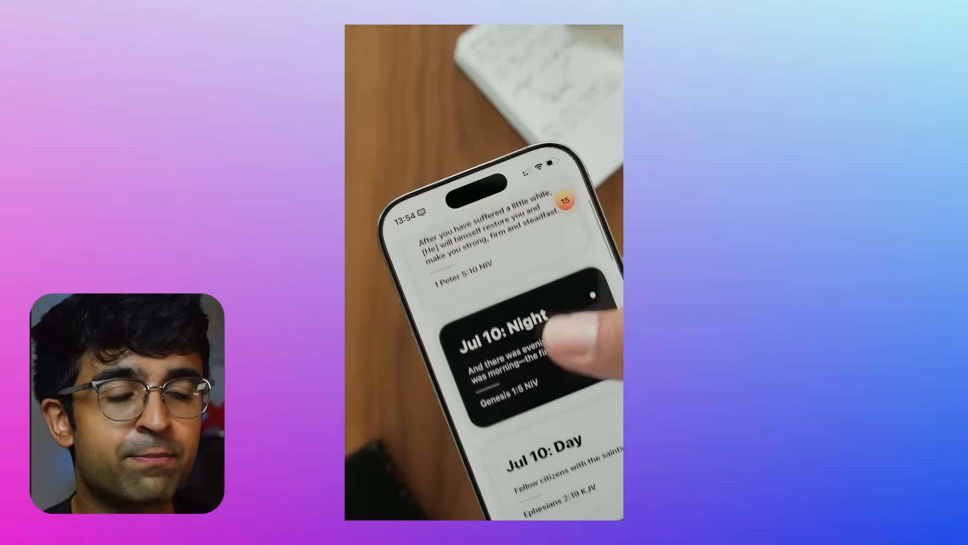